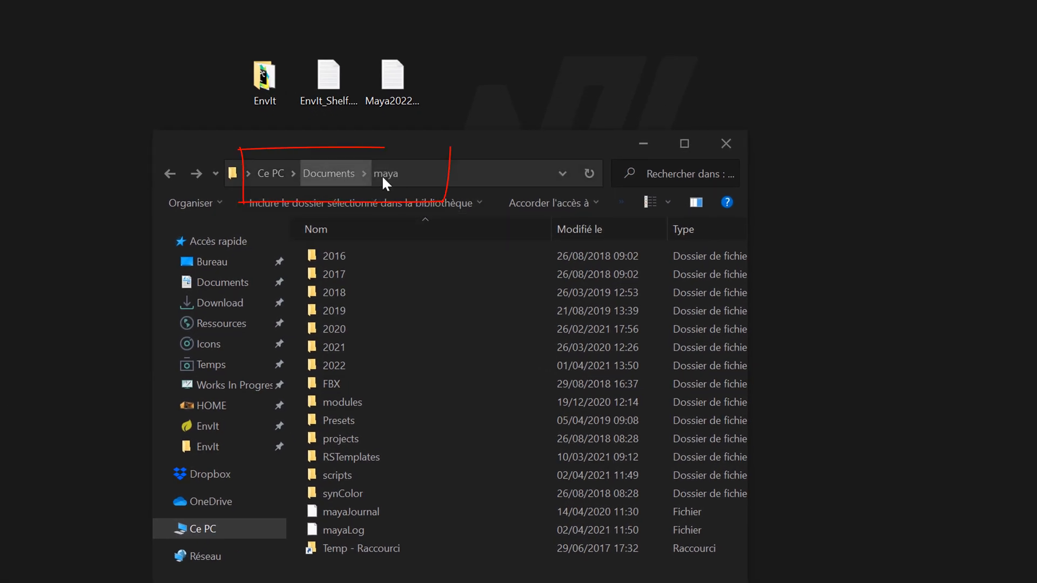
mouse_move(386, 329)
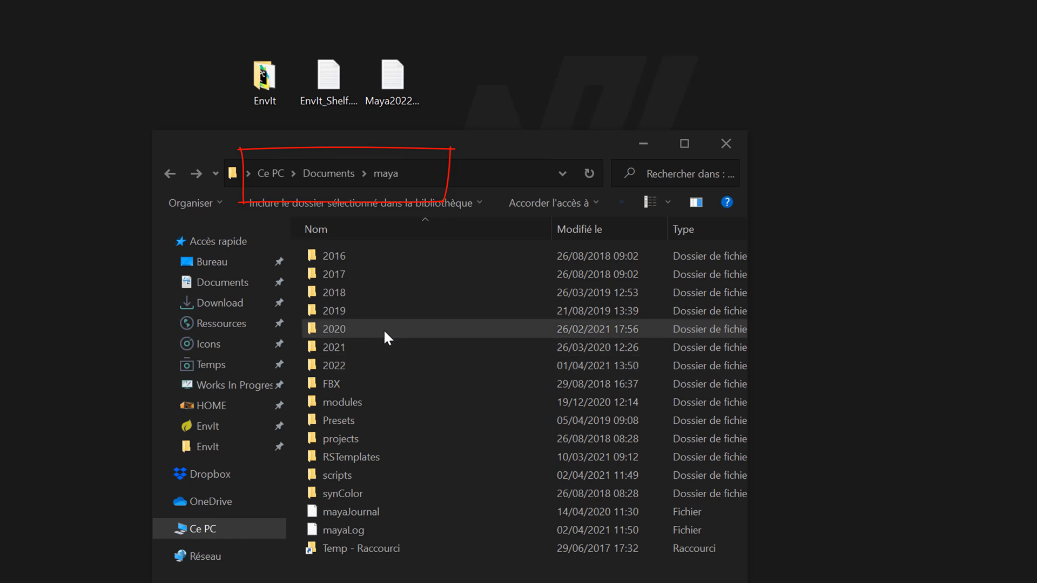
mouse_move(334, 371)
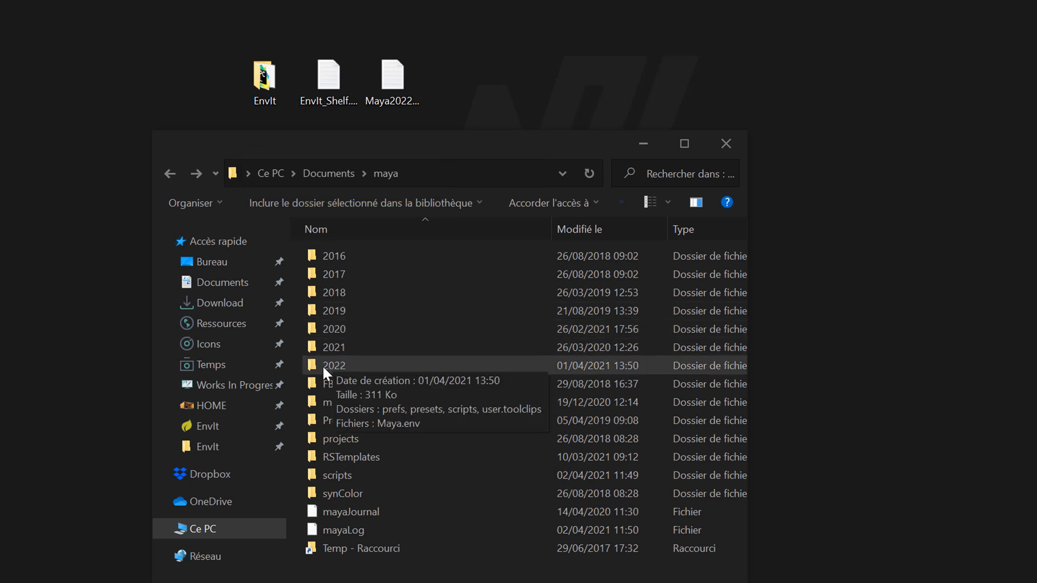
mouse_move(363, 363)
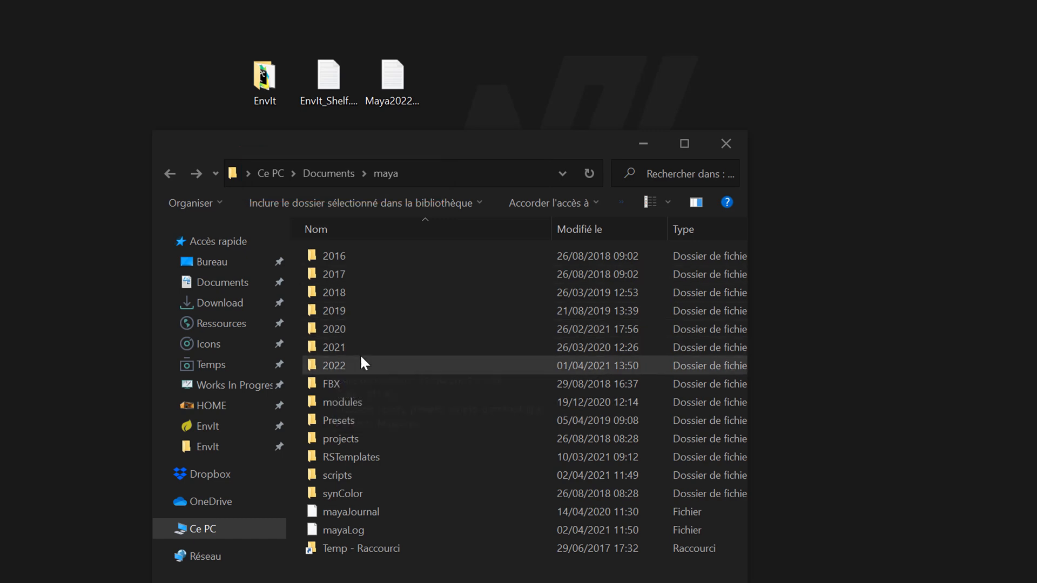
Go into the Documents\maya\2022\scripts folder where the EnvIt files belong.
double_click(332, 365)
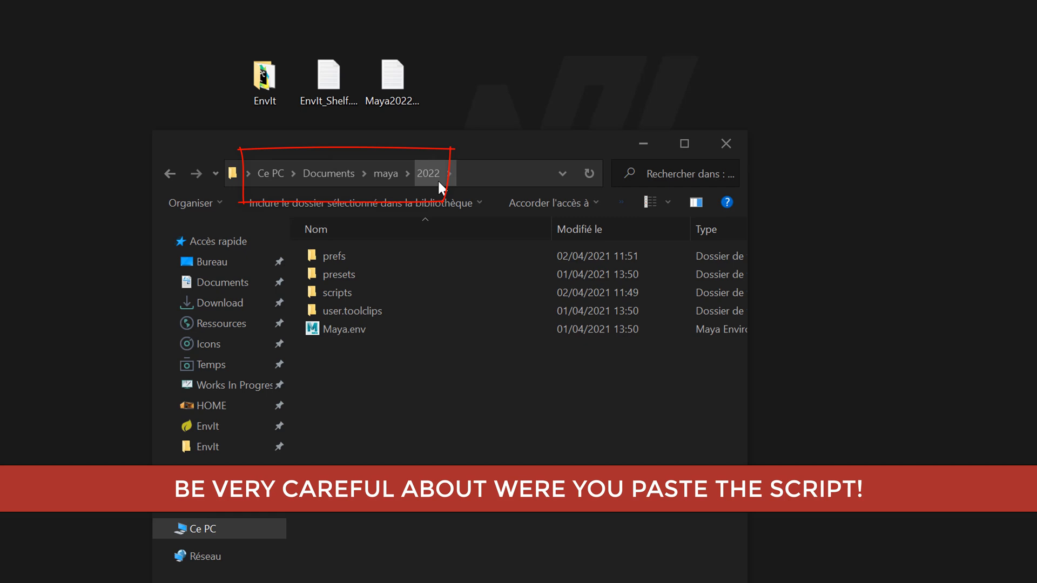
mouse_move(354, 287)
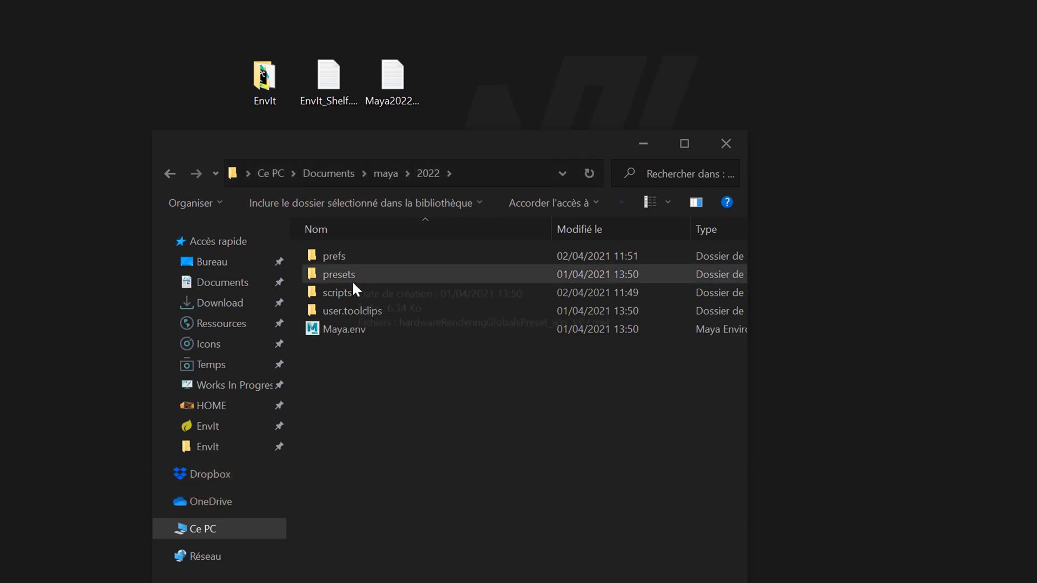
double_click(338, 293)
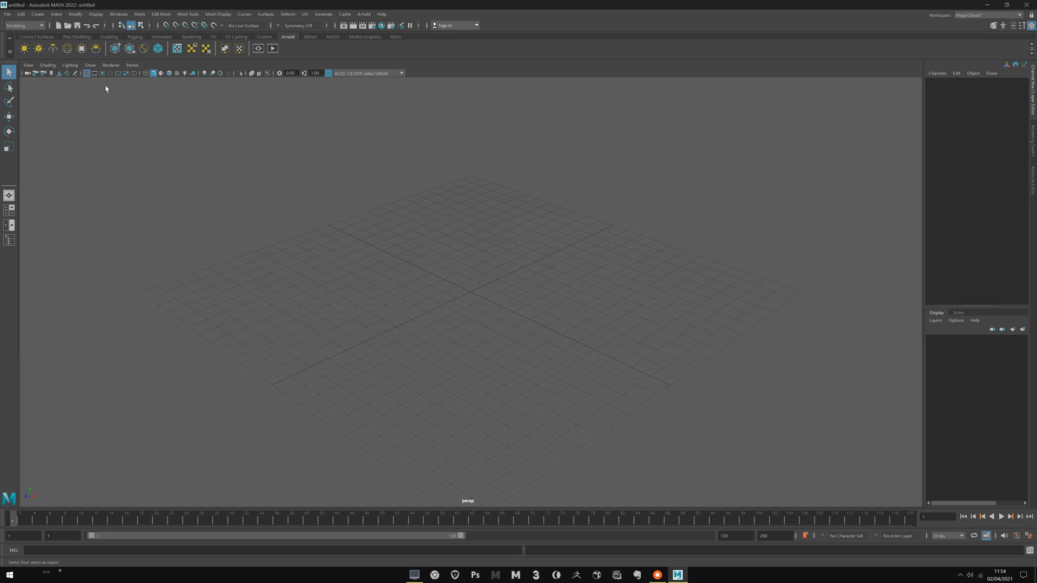
Start a new Python tab in the Script Editor for the EnvIt installer code.
left_click(119, 14)
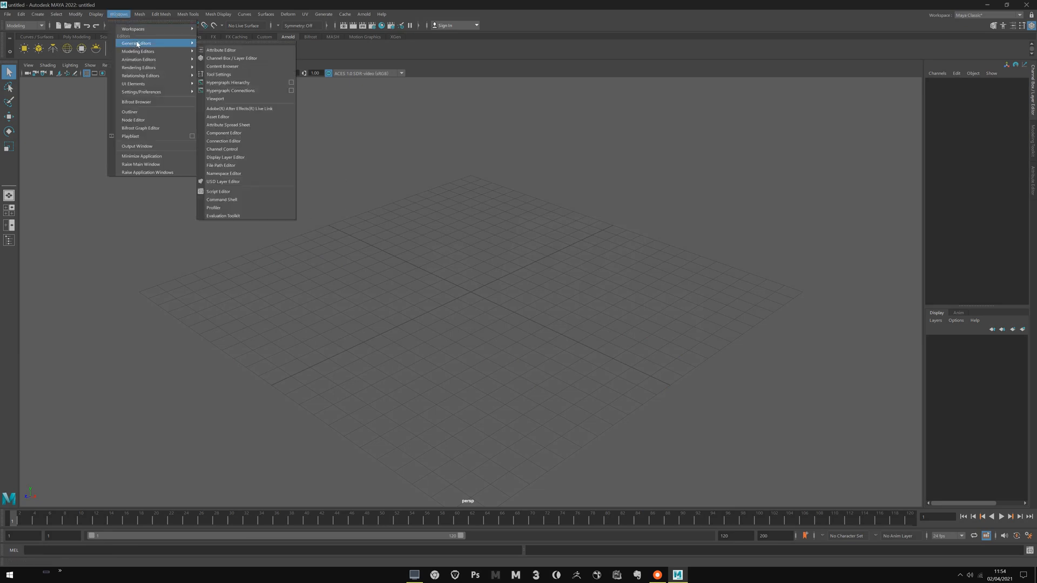
mouse_move(516, 193)
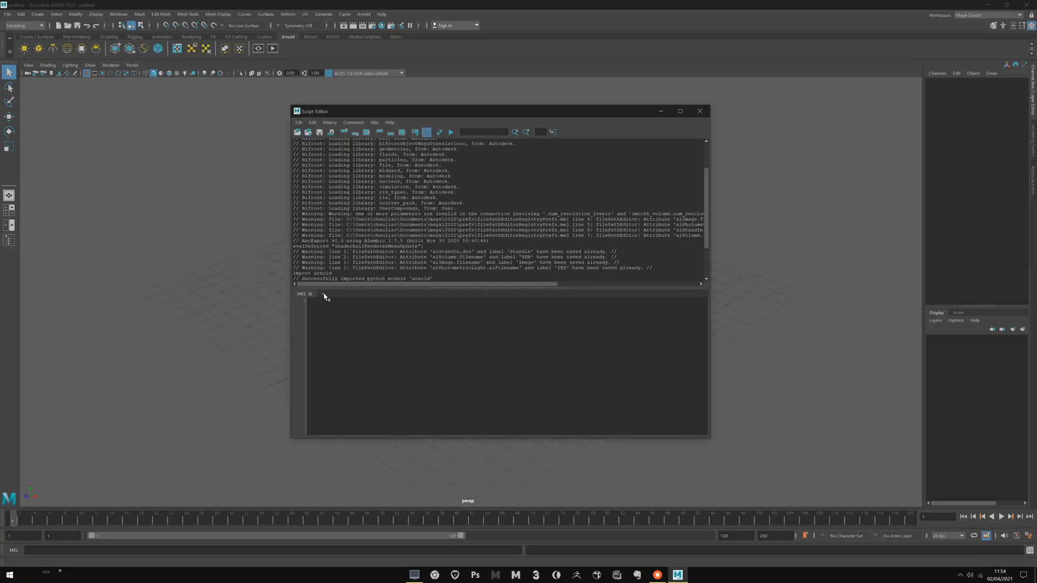
left_click(317, 294)
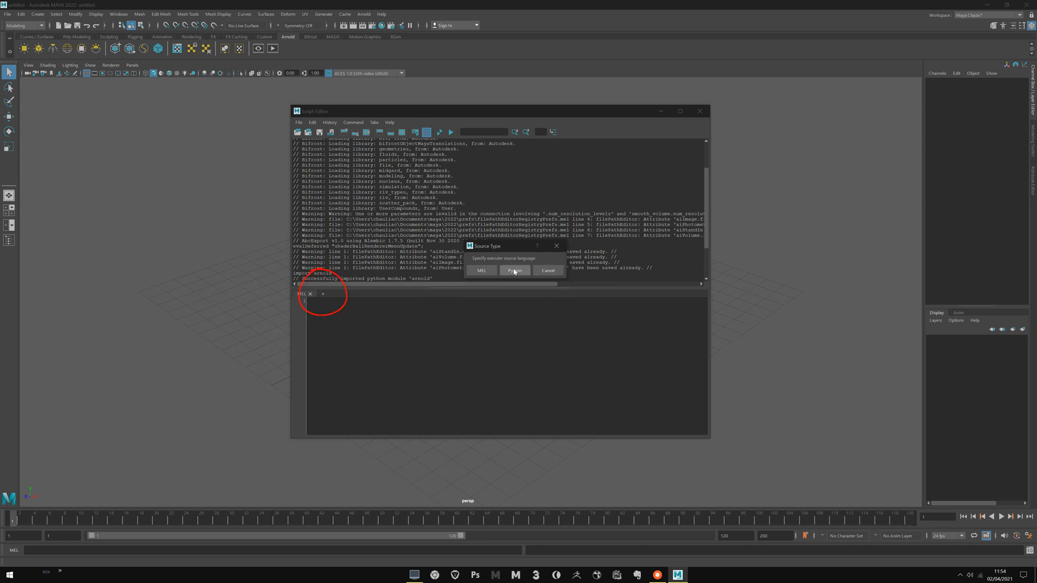
left_click(514, 270)
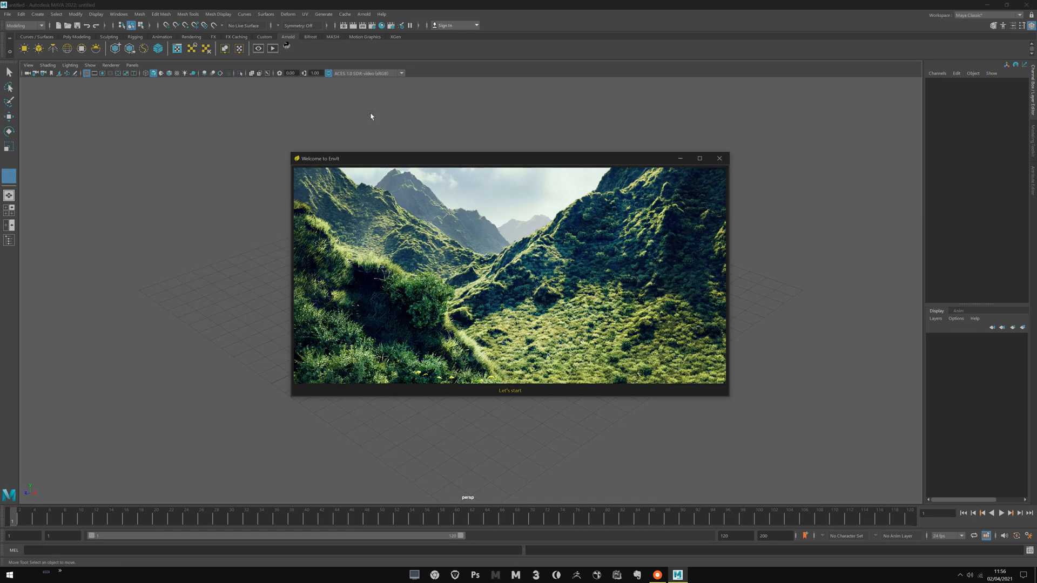
mouse_move(516, 267)
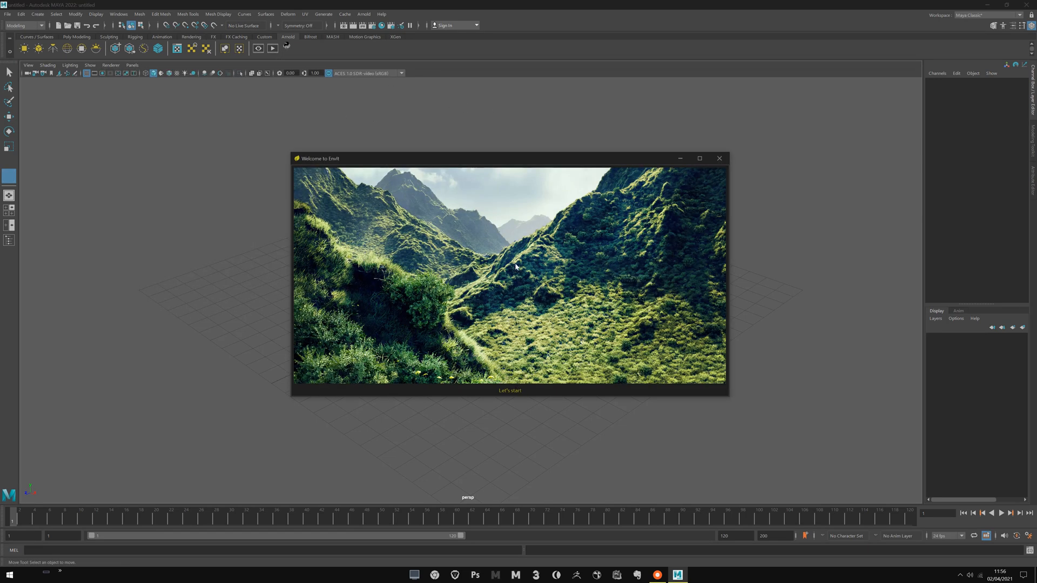
mouse_move(508, 391)
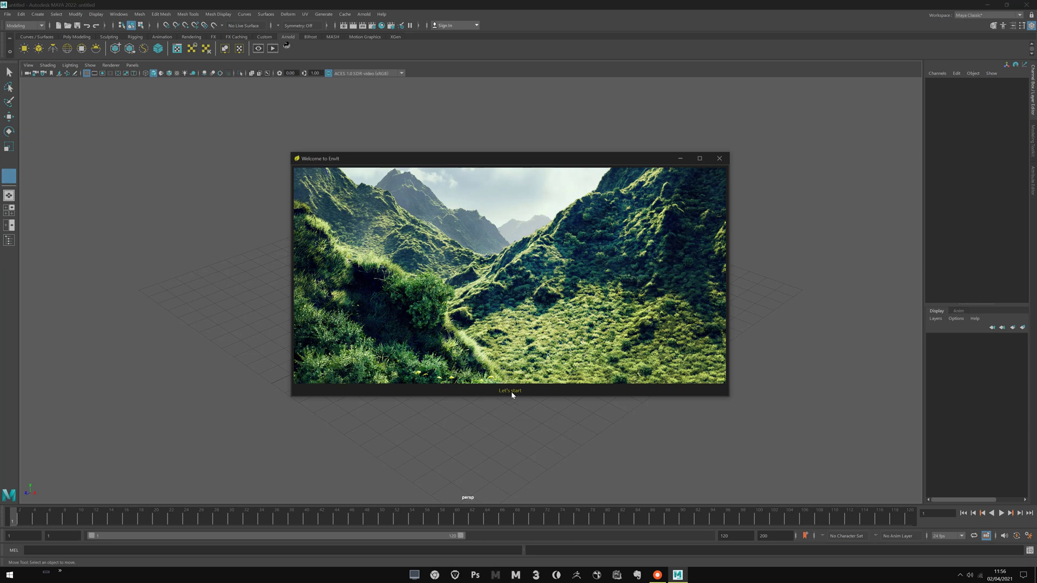
Start EnvIt from its welcome window so the scatter panel appears.
left_click(508, 390)
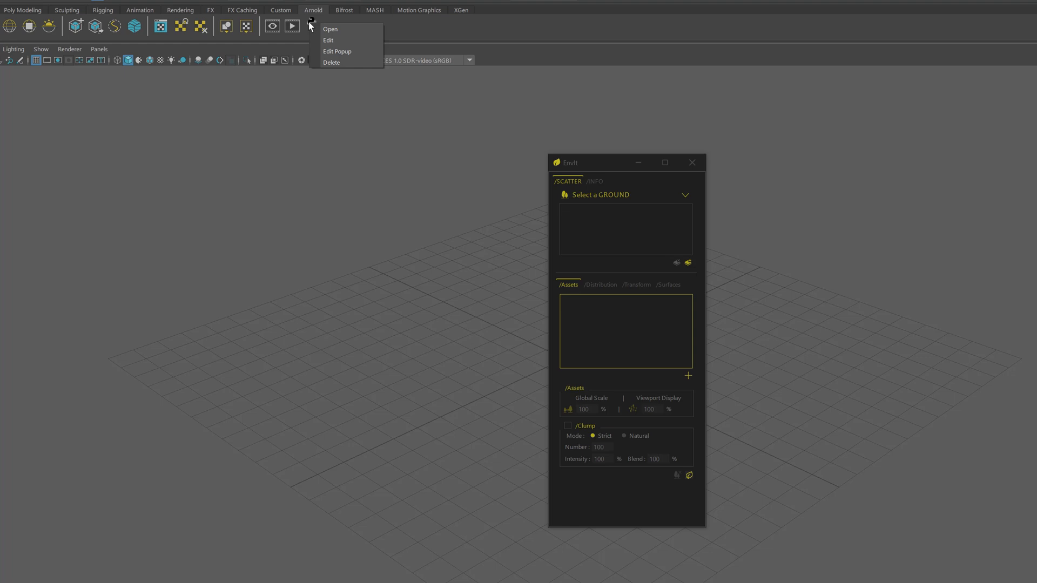
Assign the EnvIt_Icon leaf image to the EnvIt shelf button and save all shelves.
left_click(329, 40)
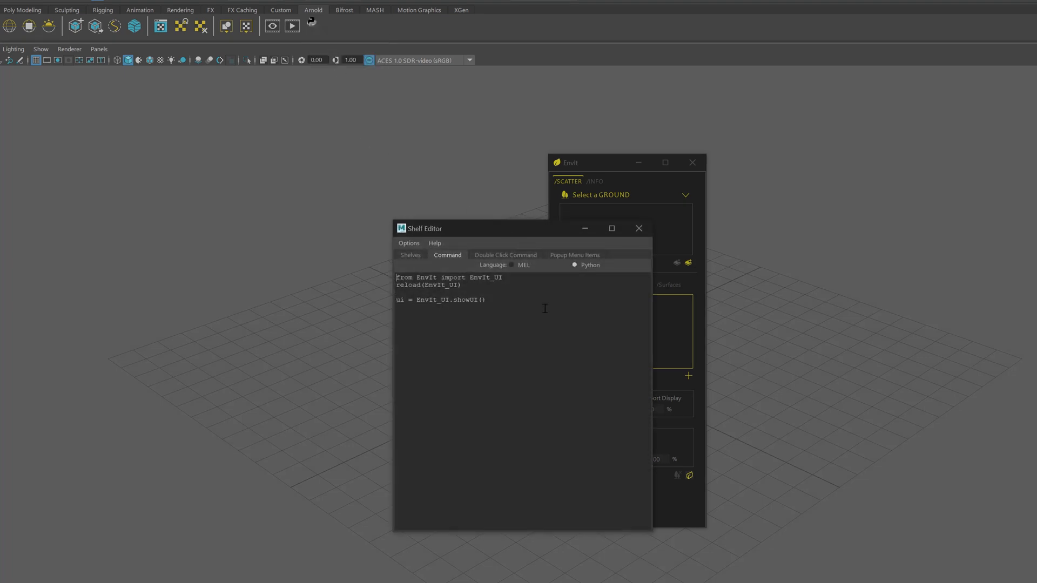
left_click(410, 256)
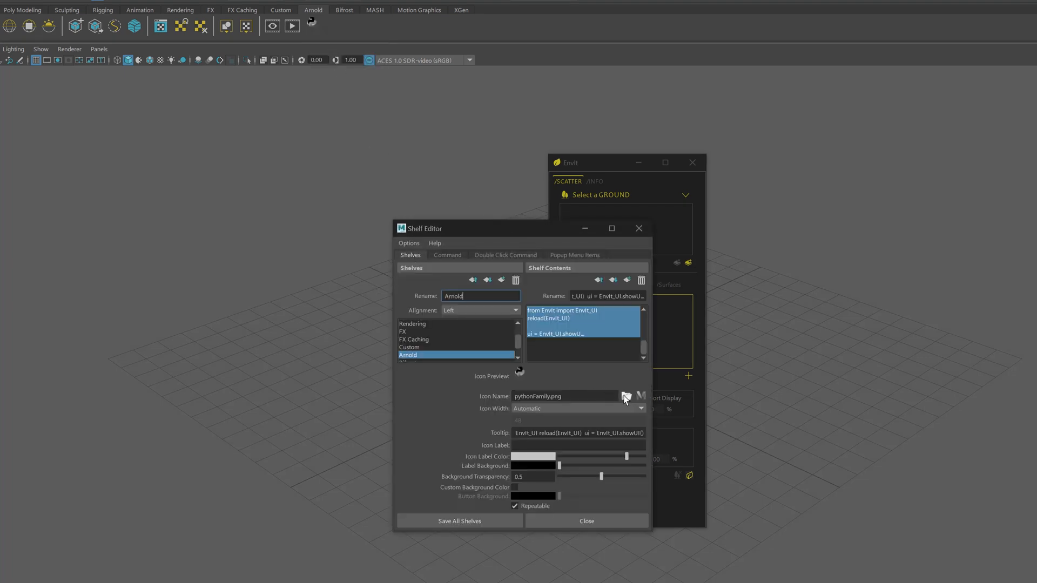
left_click(626, 397)
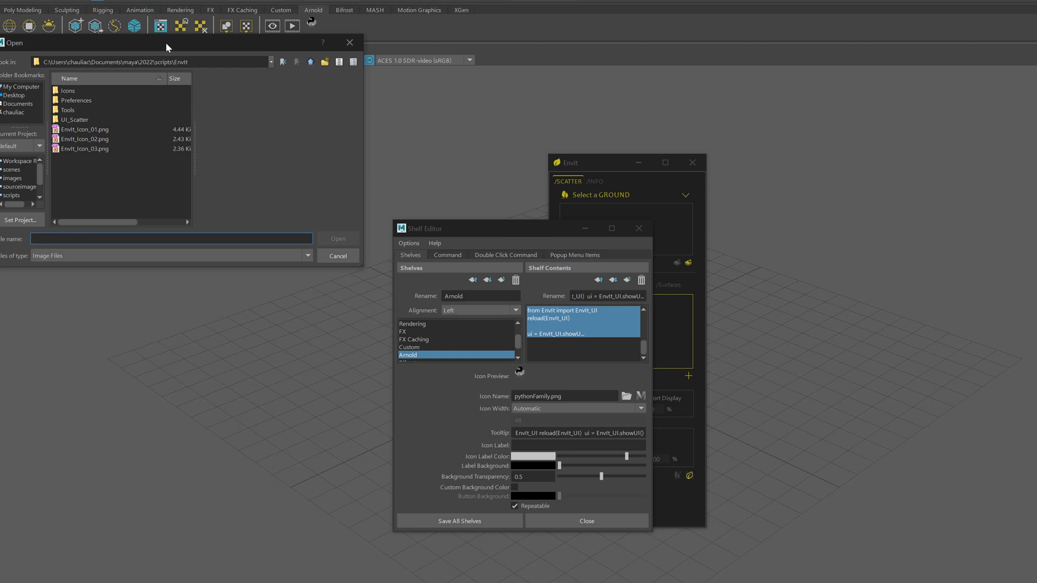
left_click(666, 284)
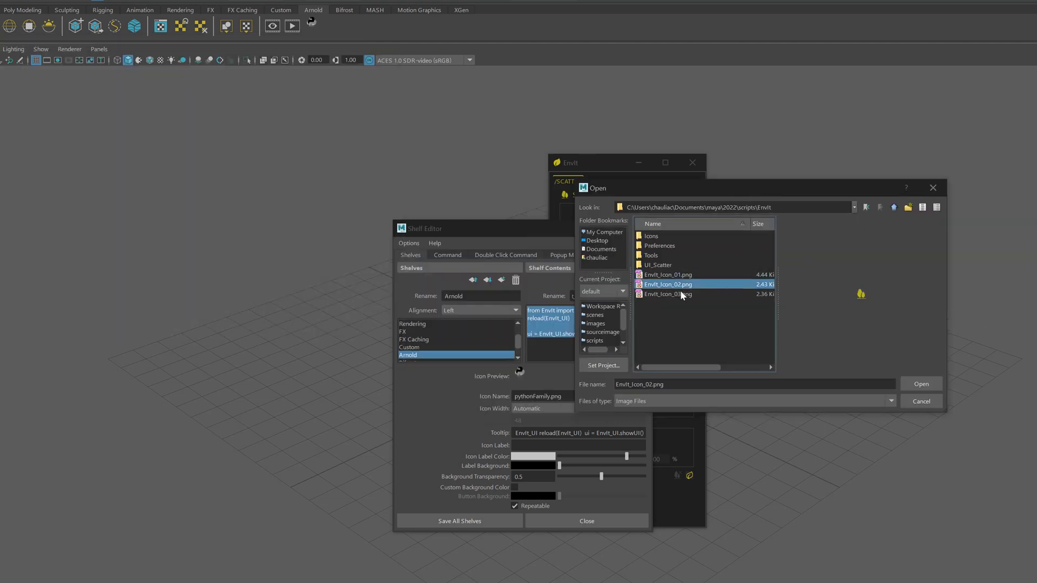
left_click(920, 383)
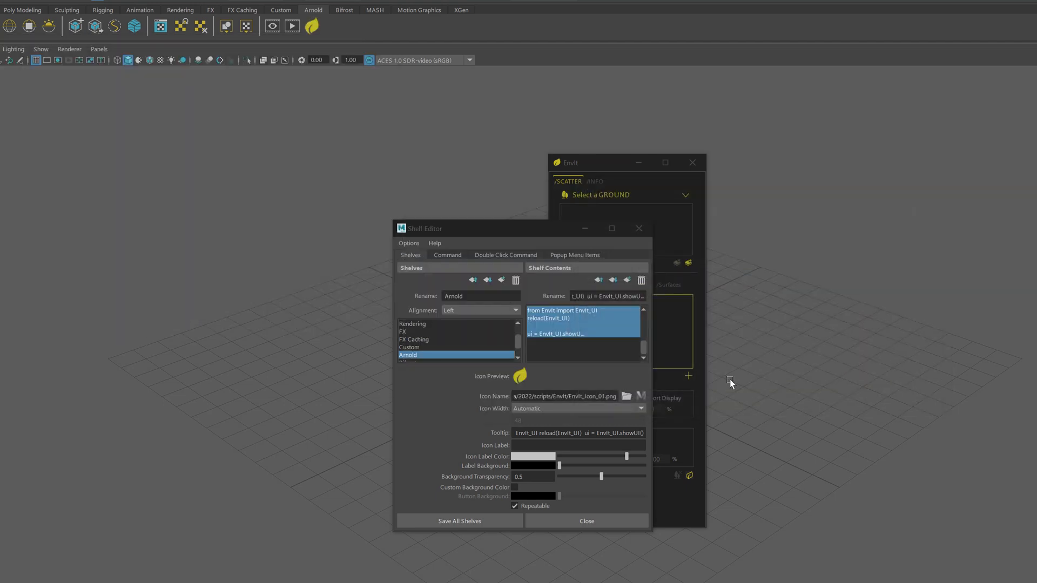
triple_click(577, 432)
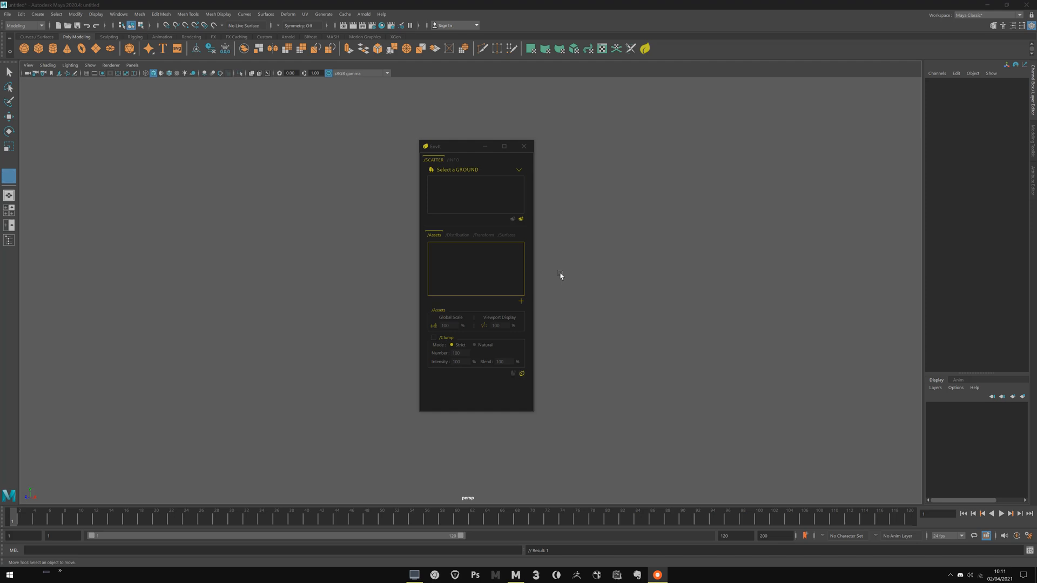
mouse_move(444, 149)
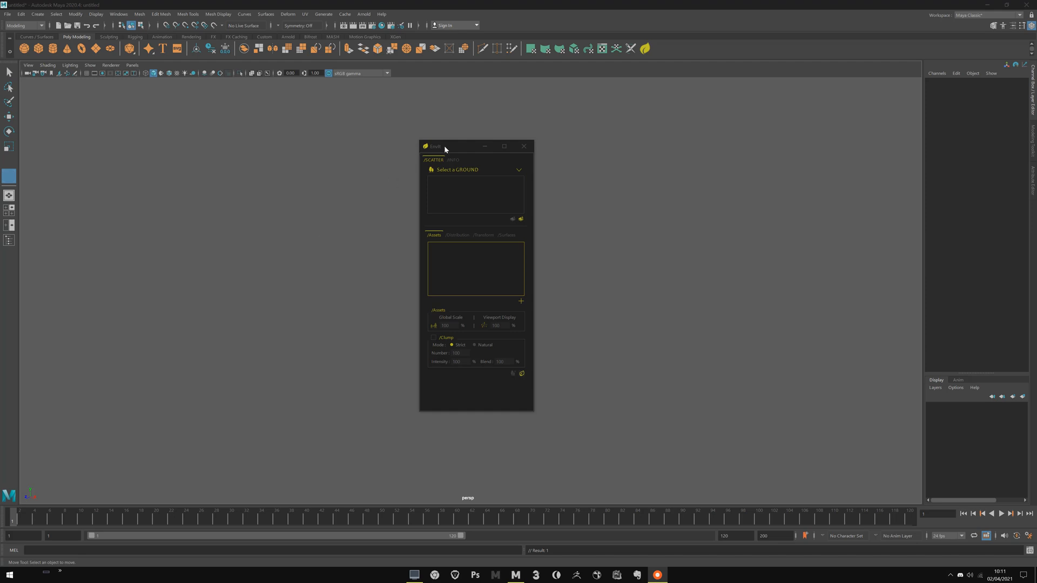
Show EnvIt's /INFO page listing the required Bifrost 2.2.1 and Mtoa 4.1.0.
left_click(453, 160)
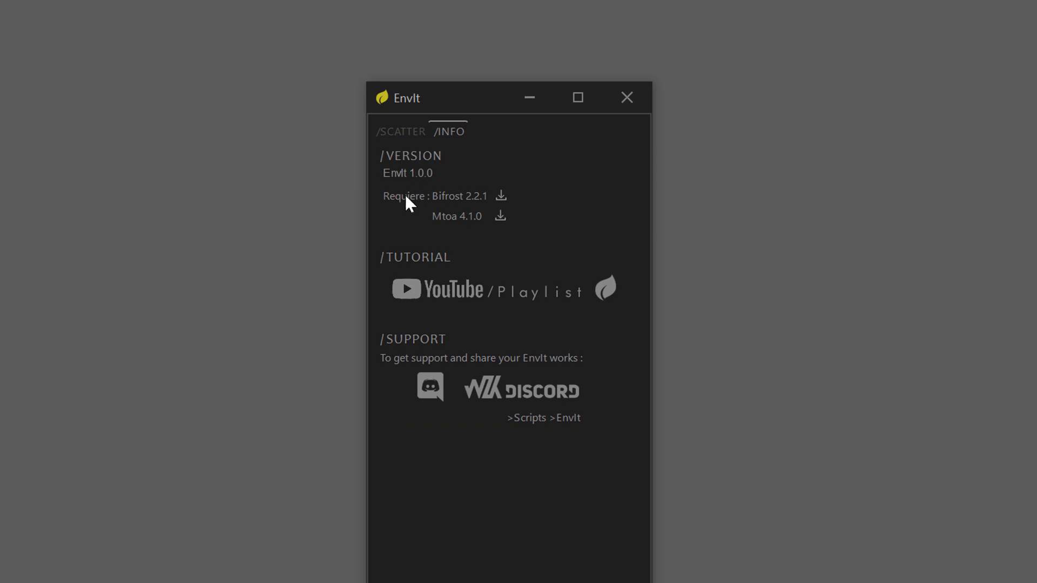
mouse_move(476, 196)
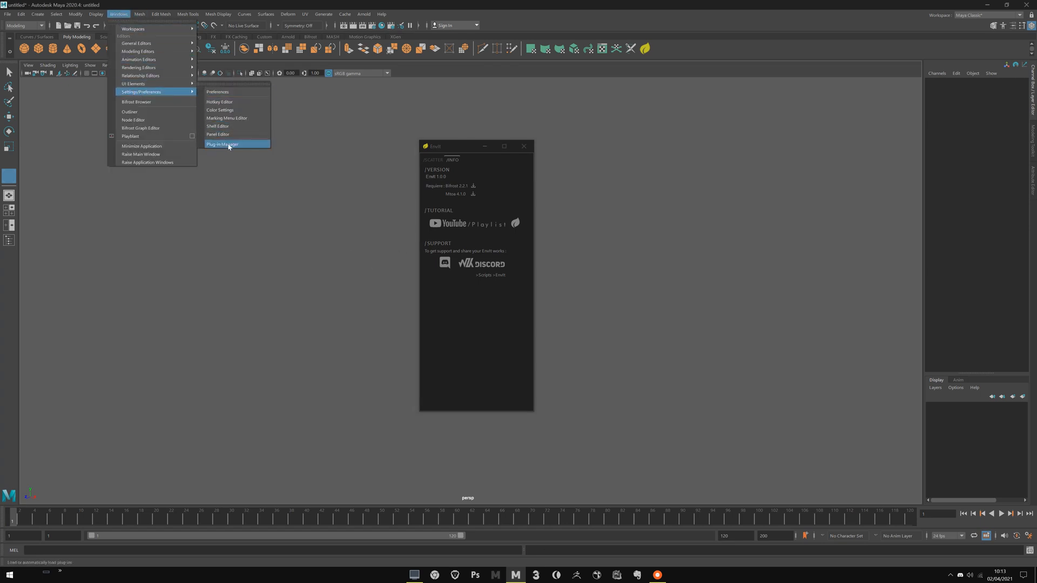
In the Plug-in Manager, expand the Bifrost plug-ins and check Loaded and Auto load.
left_click(221, 143)
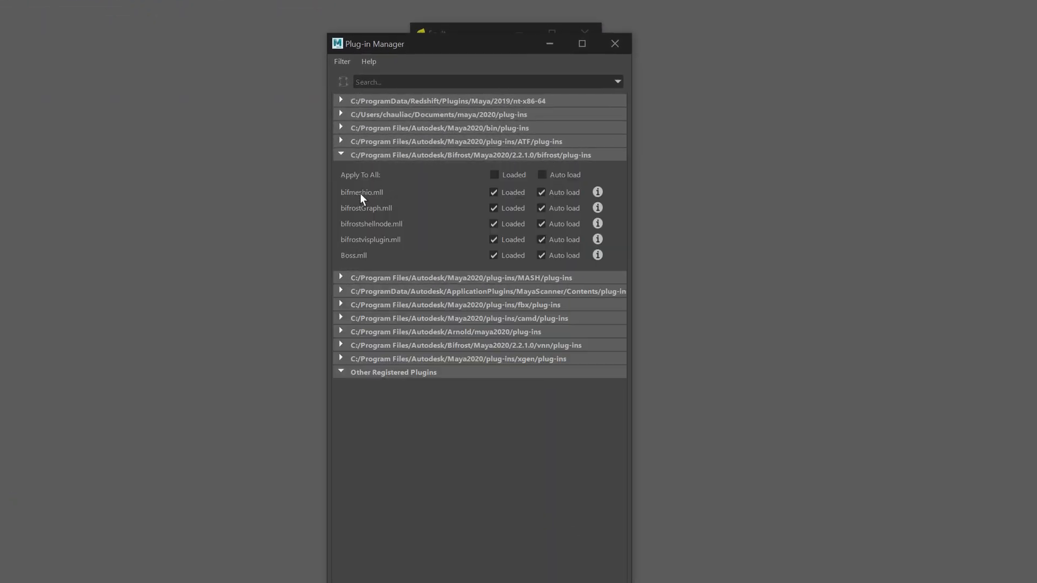
mouse_move(607, 193)
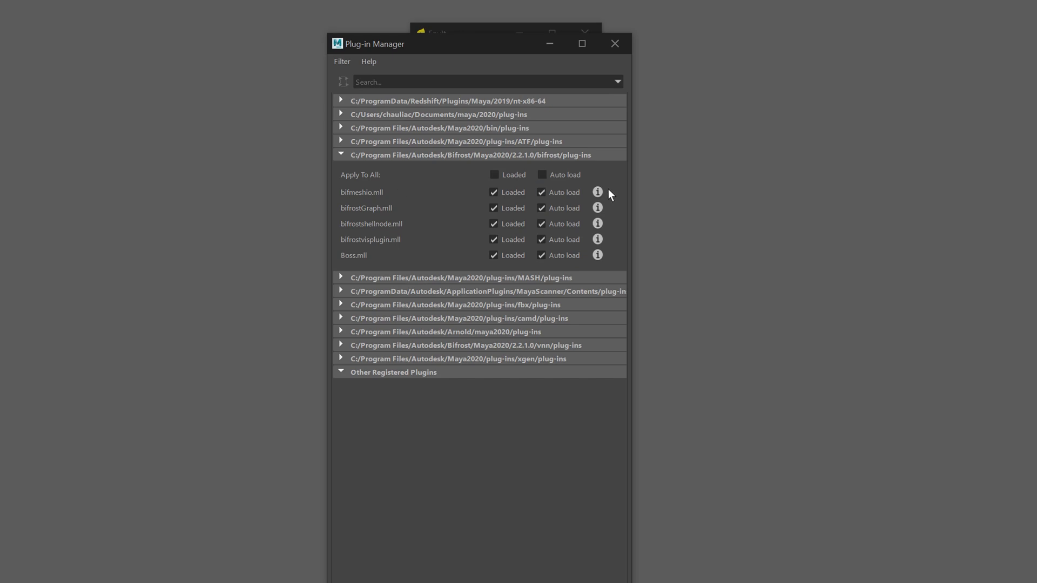
left_click(596, 192)
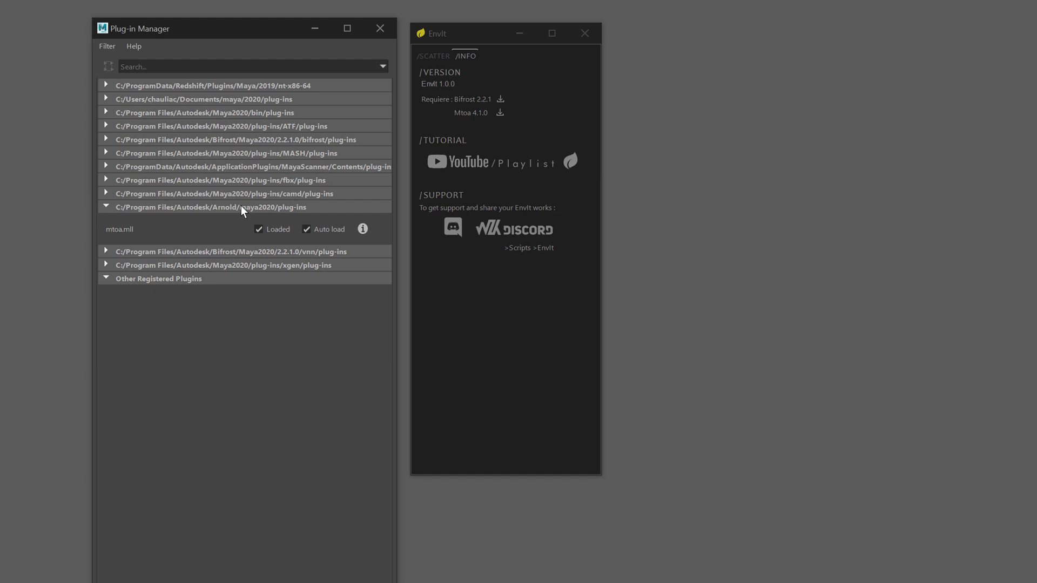
View the mtoa.mll plug-in details confirming version 4.2.1, then close them.
left_click(363, 229)
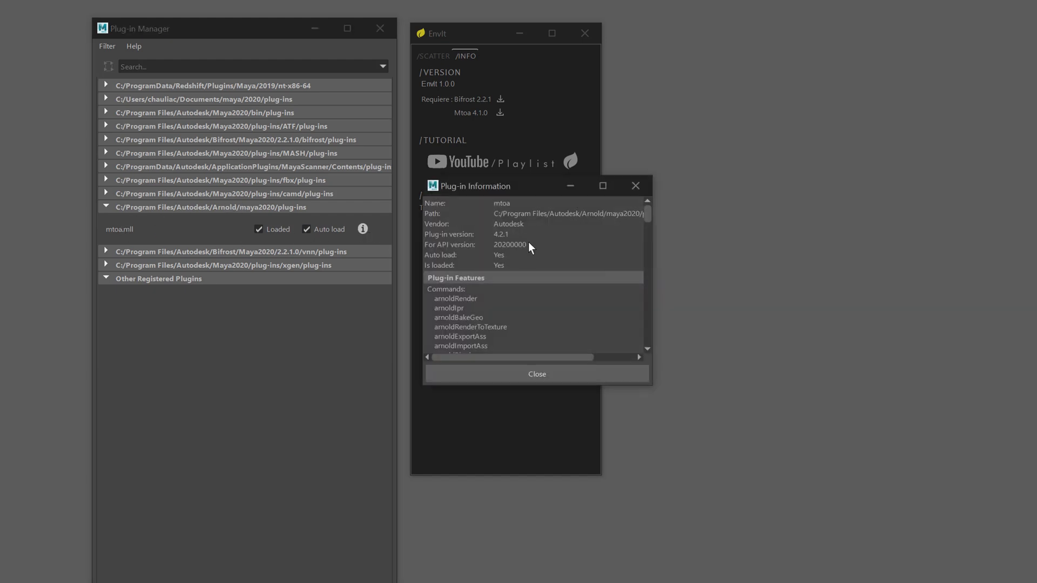
mouse_move(644, 194)
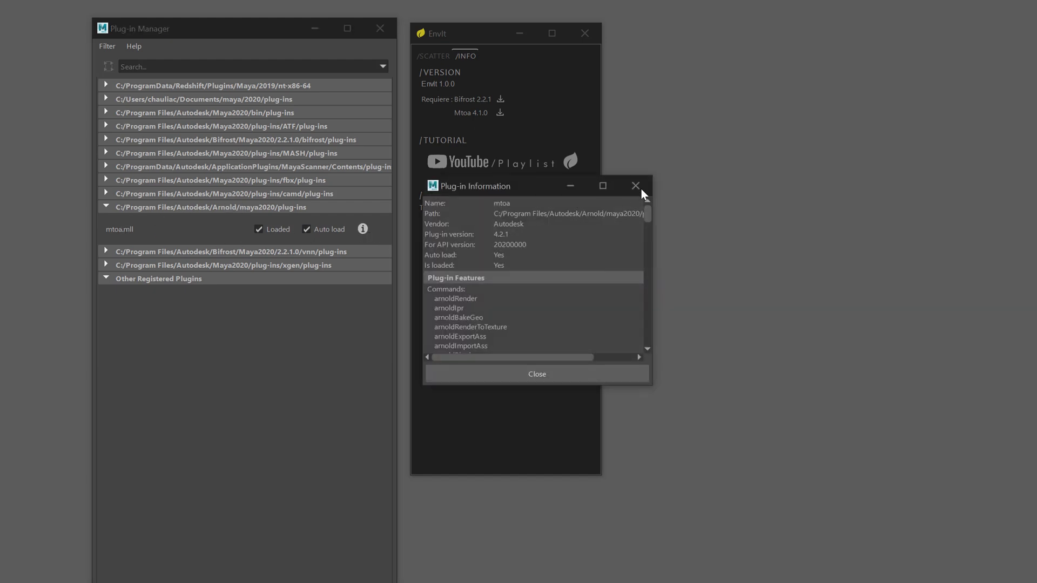
left_click(634, 185)
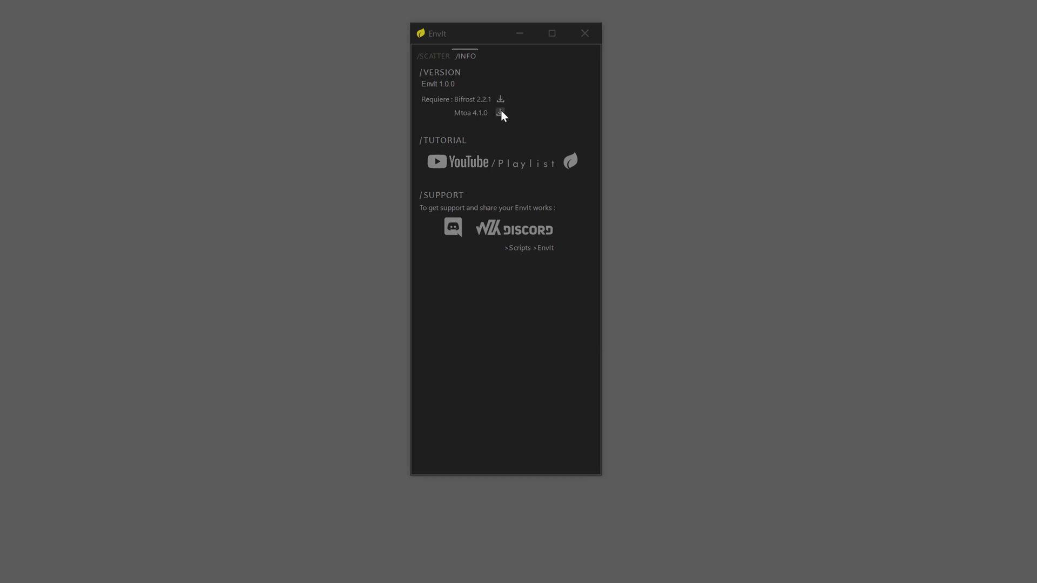
mouse_move(535, 115)
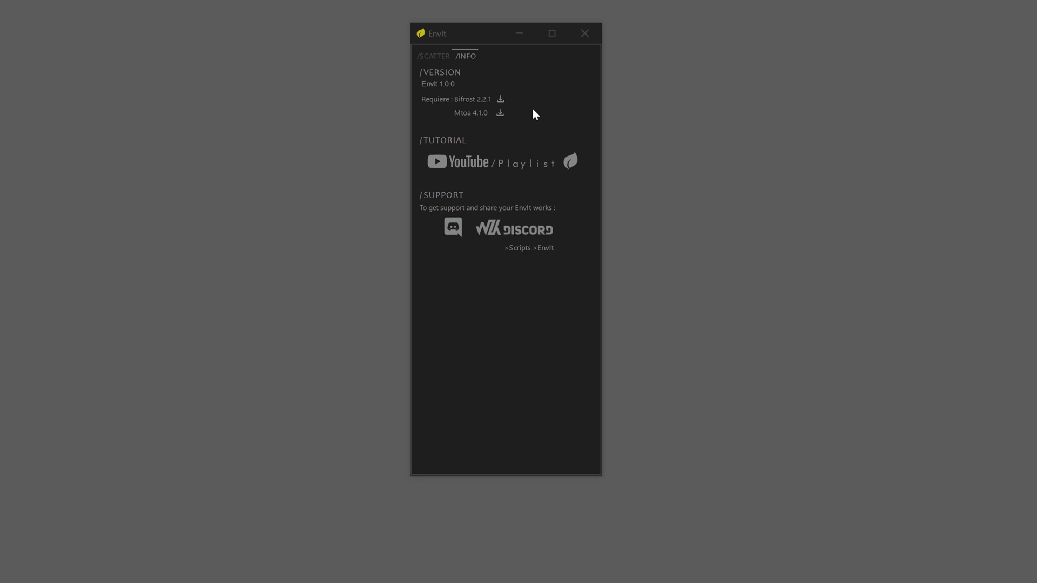
mouse_move(597, 19)
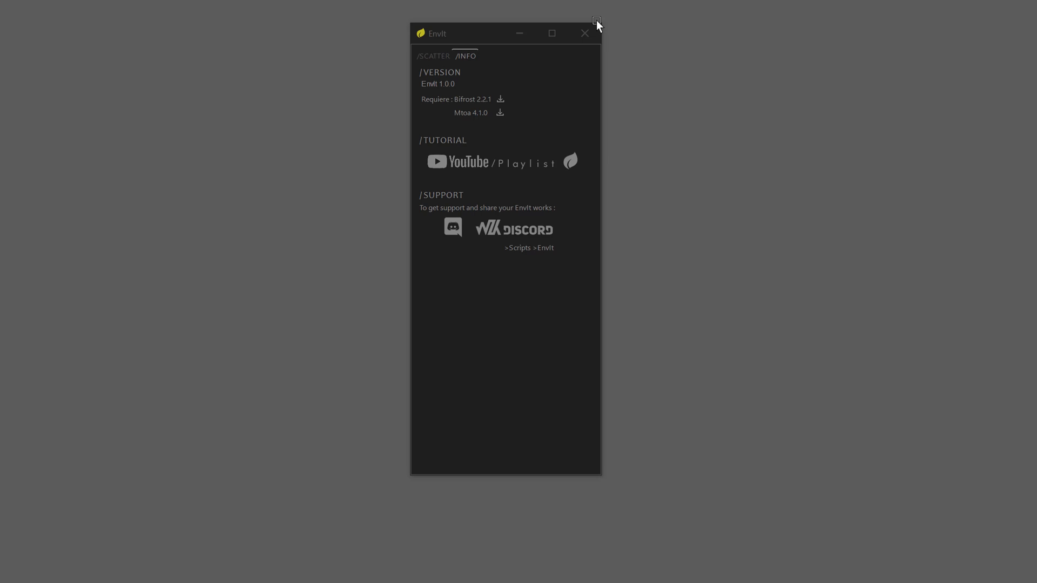
mouse_move(608, 329)
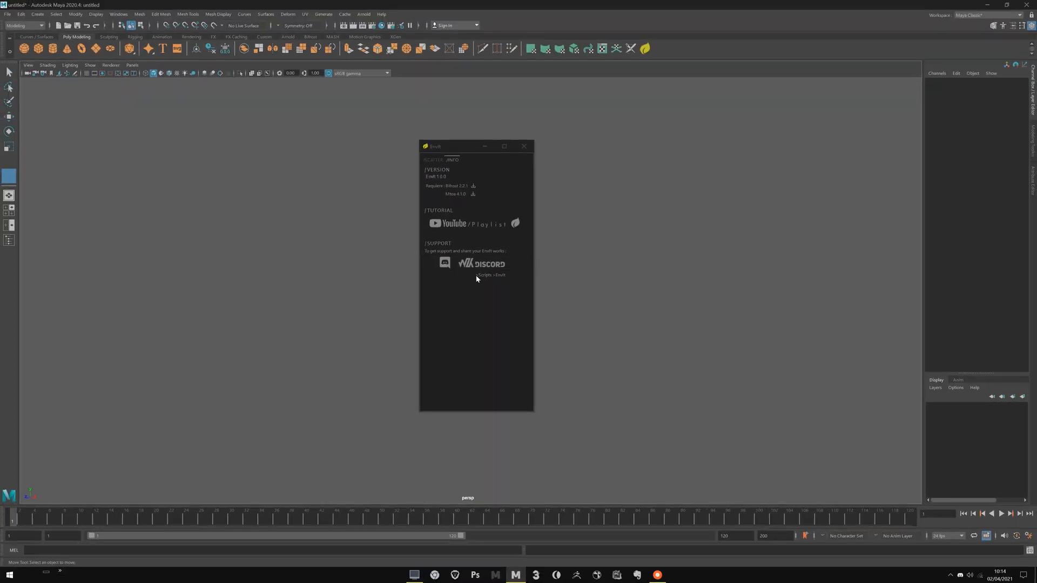
Follow the Discord link under /SUPPORT to the WZX server's envit channel.
left_click(677, 575)
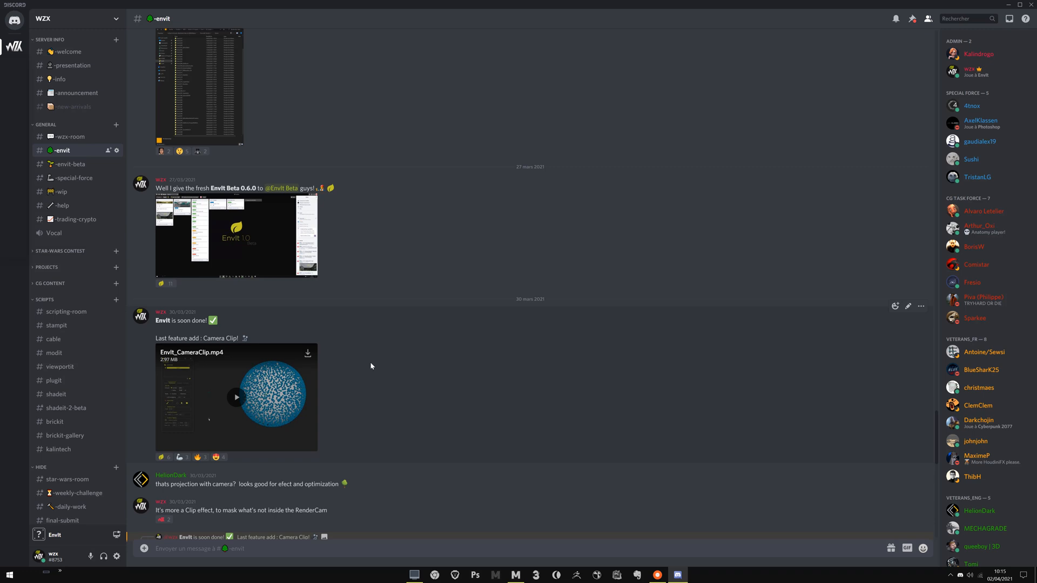
mouse_move(370, 230)
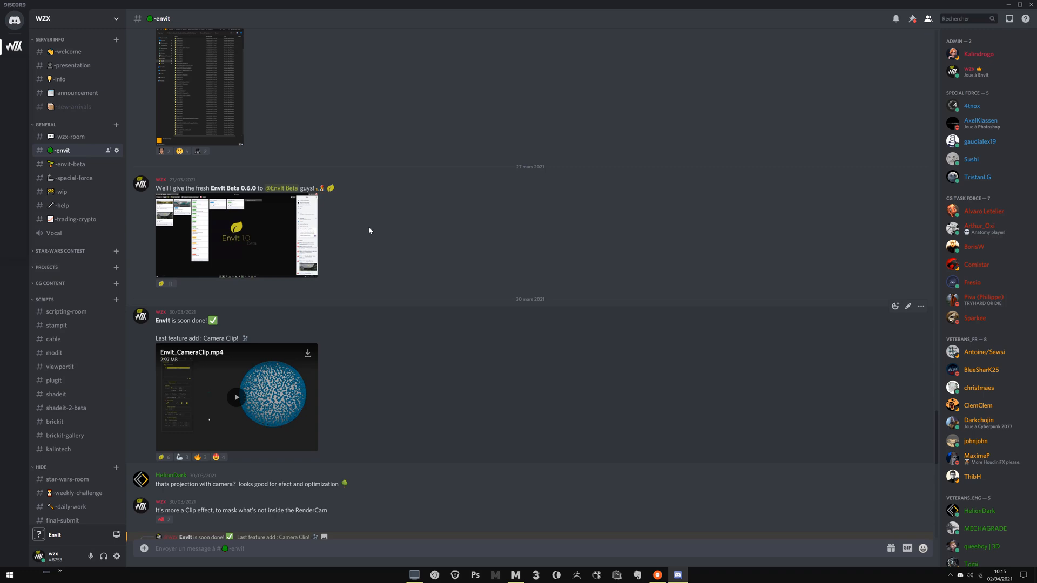
mouse_move(540, 318)
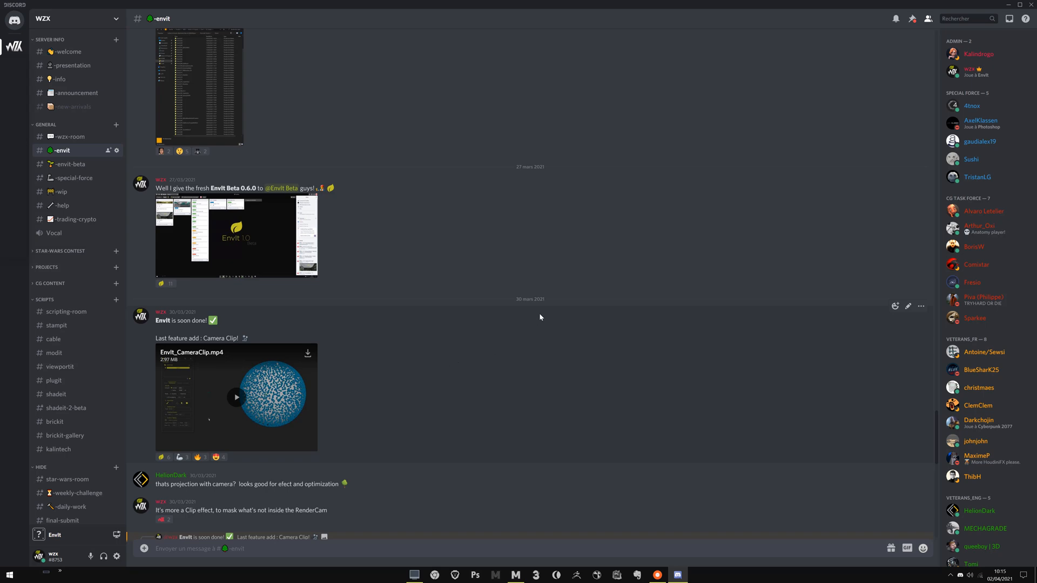